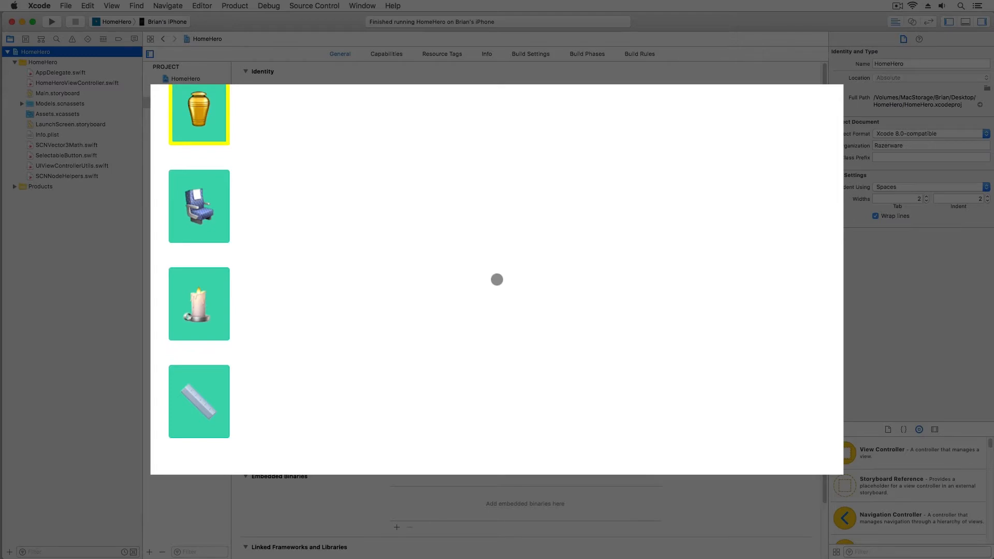
- Begin an extension on HomeHeroViewController below the class's closing brace
left_click(77, 83)
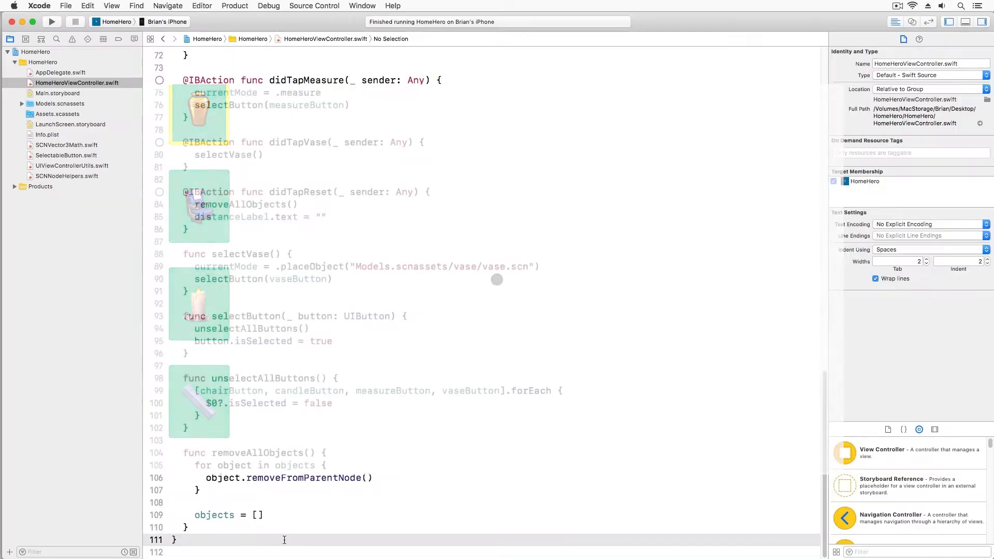
scroll("down", 3)
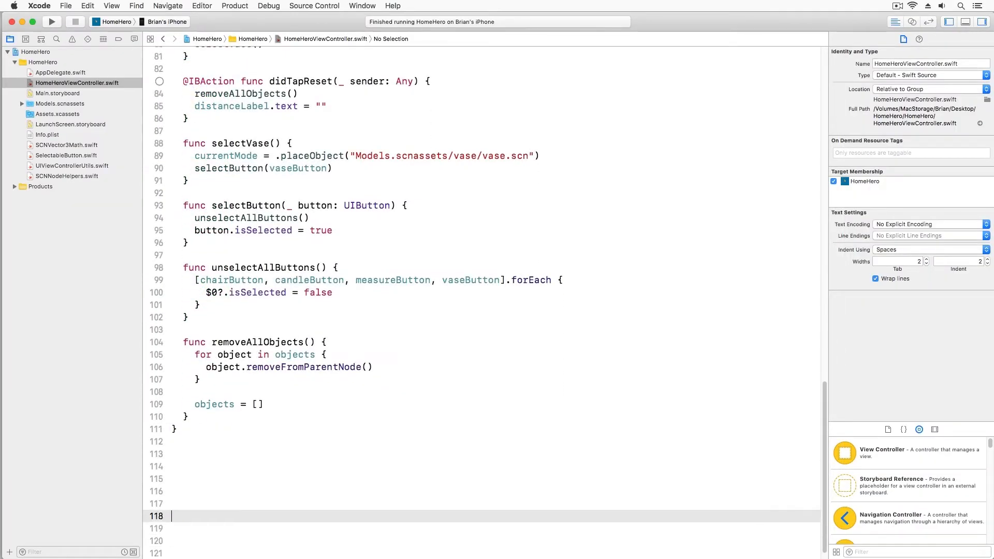
type("exn")
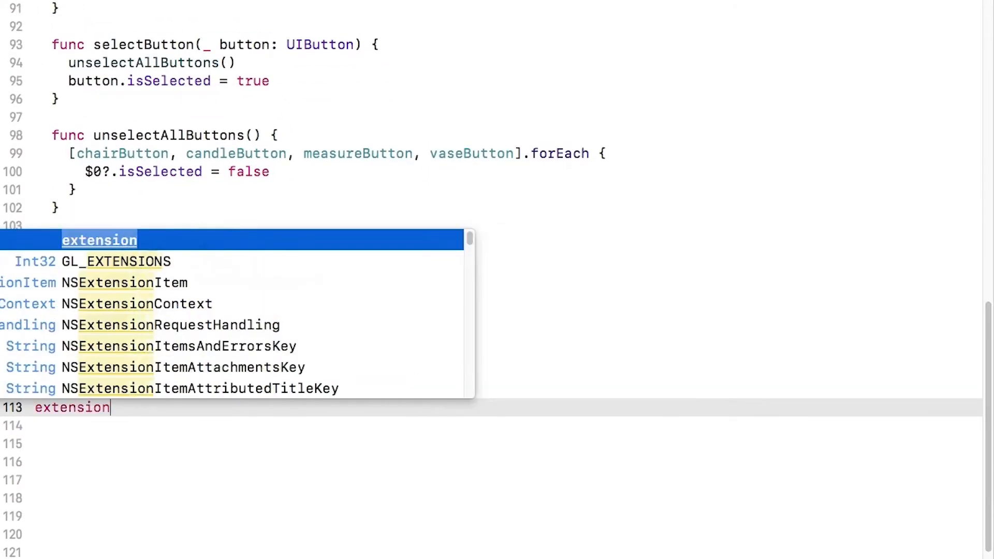
type("Hom")
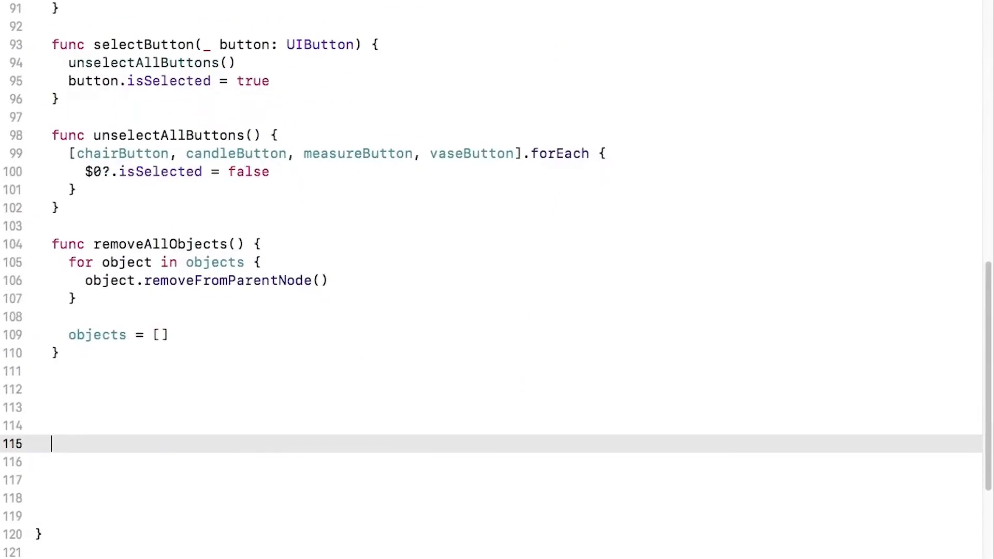
- Write func runSession() setting sceneView.delegate = self and creating an ARWorldTrackingSessionConfiguration
type("func runSession() {")
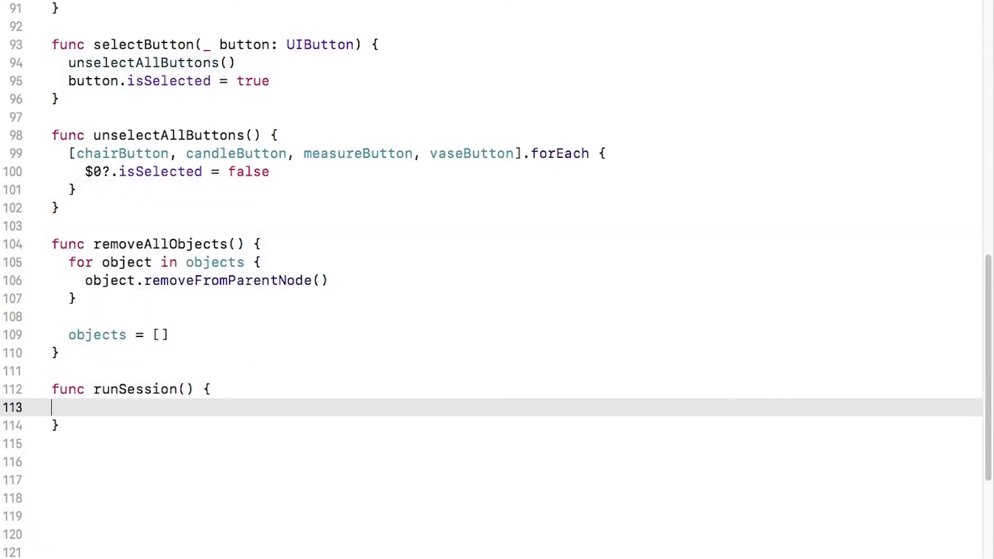
type("sceneView.delegate = s")
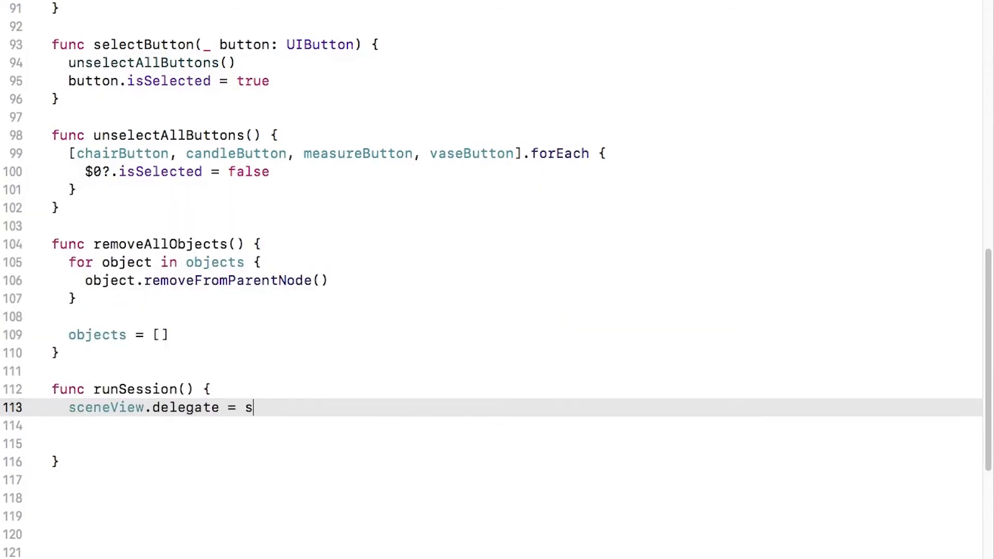
type("elf")
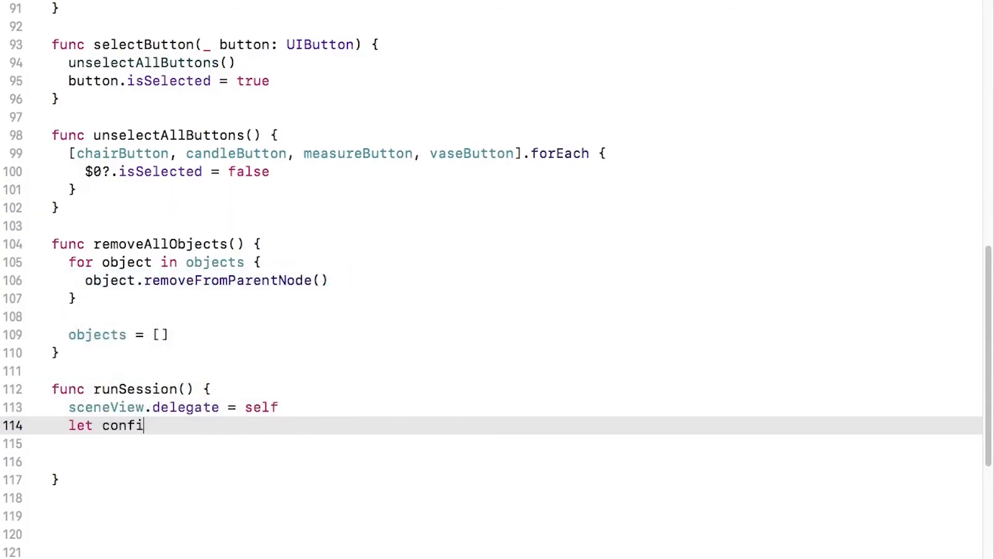
type("guration = A")
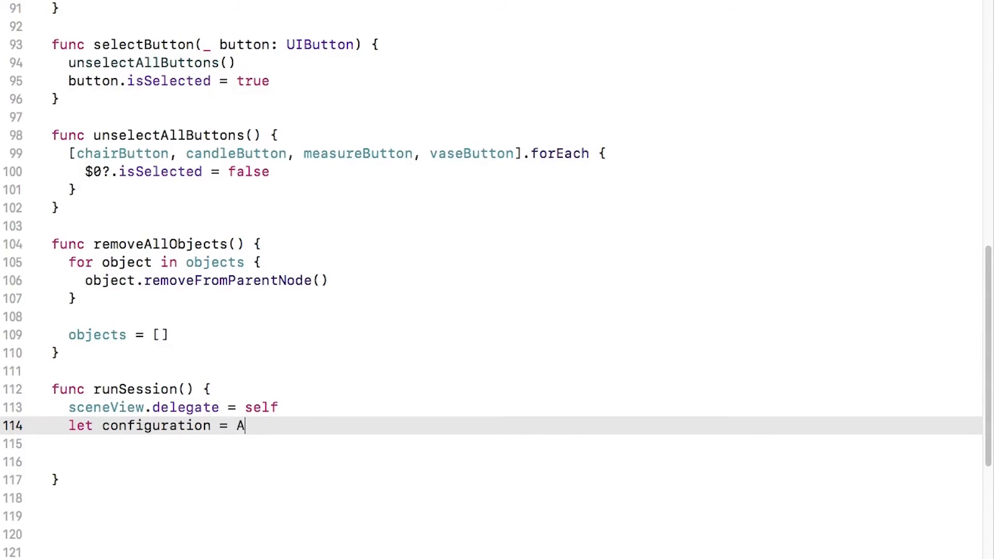
type("R")
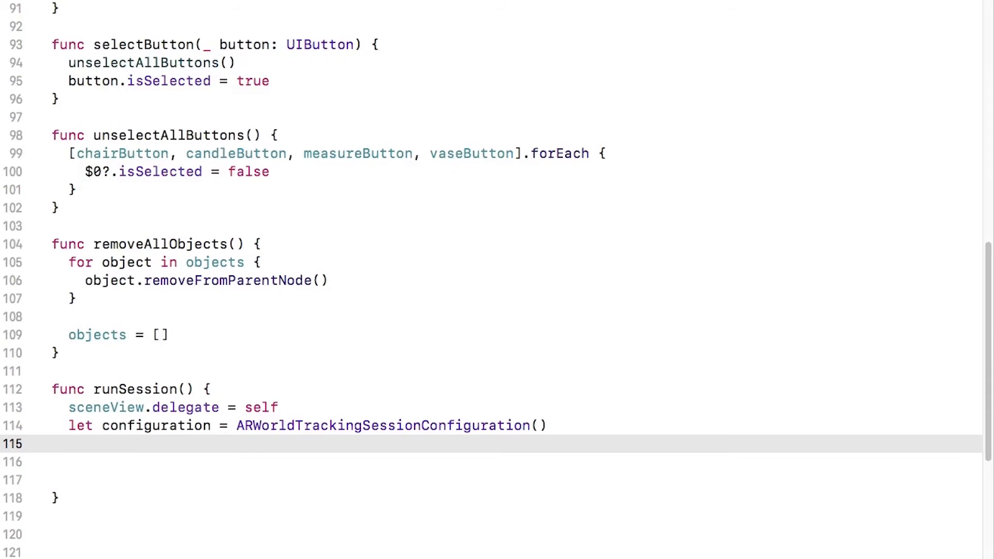
type("configuration.planeDetection = .horizontal")
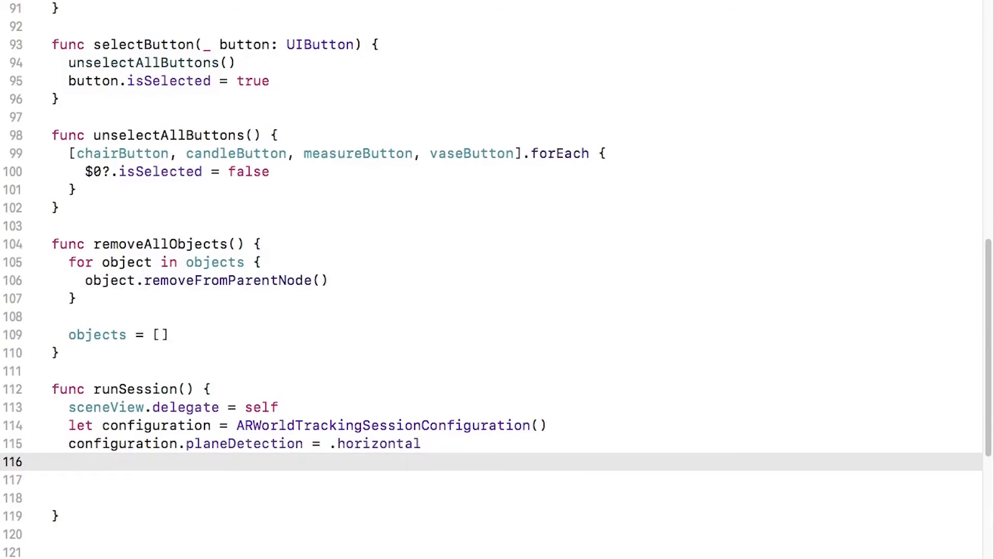
- Set configuration.isLightEstimationEnabled = true and call sceneView.session.run(configuration)
left_click(69, 461)
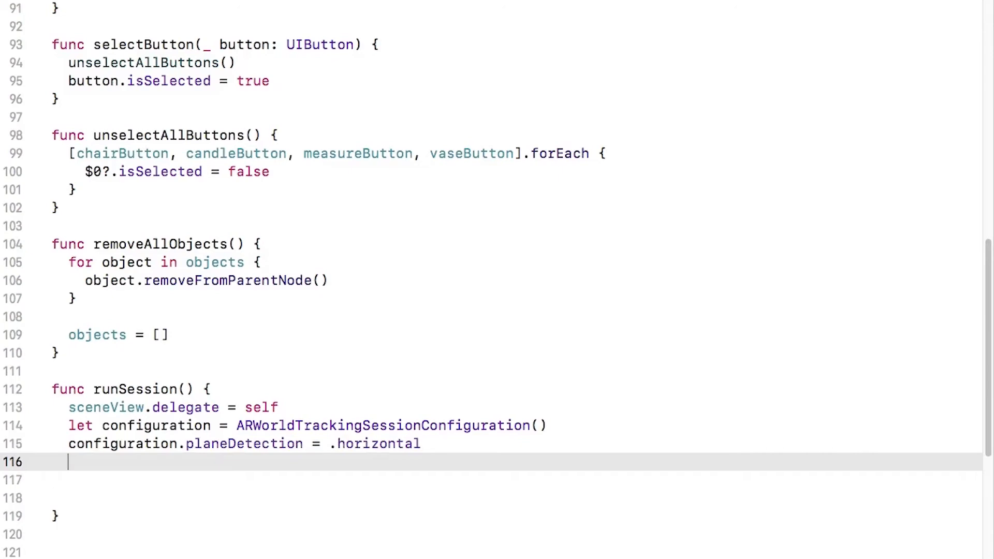
type("configuration.")
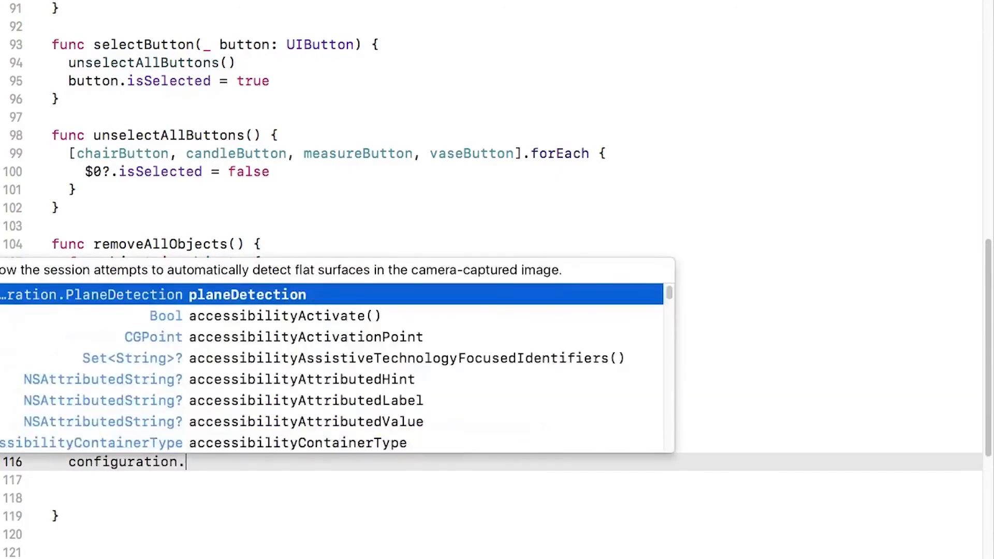
type("isLightEstimationEnabled = true")
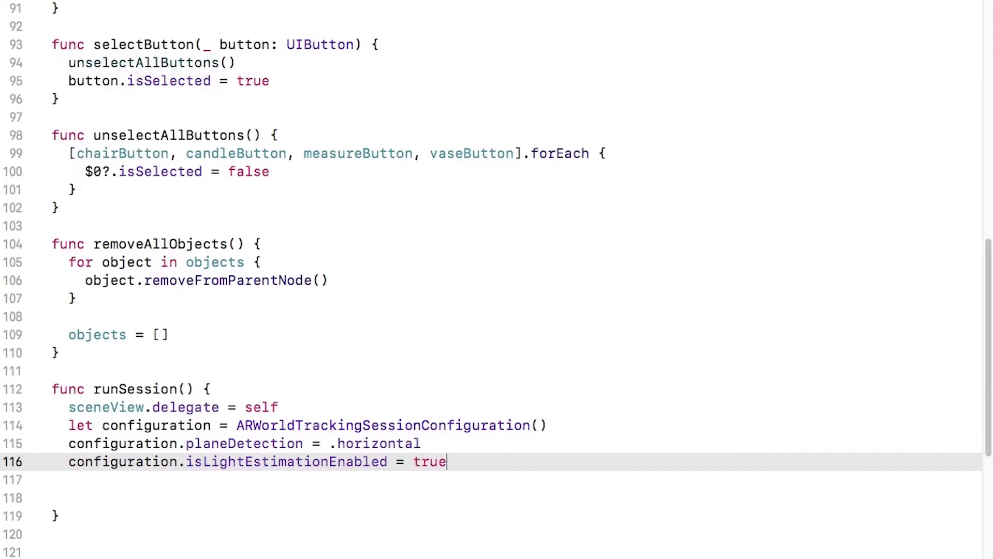
type("sceneView.")
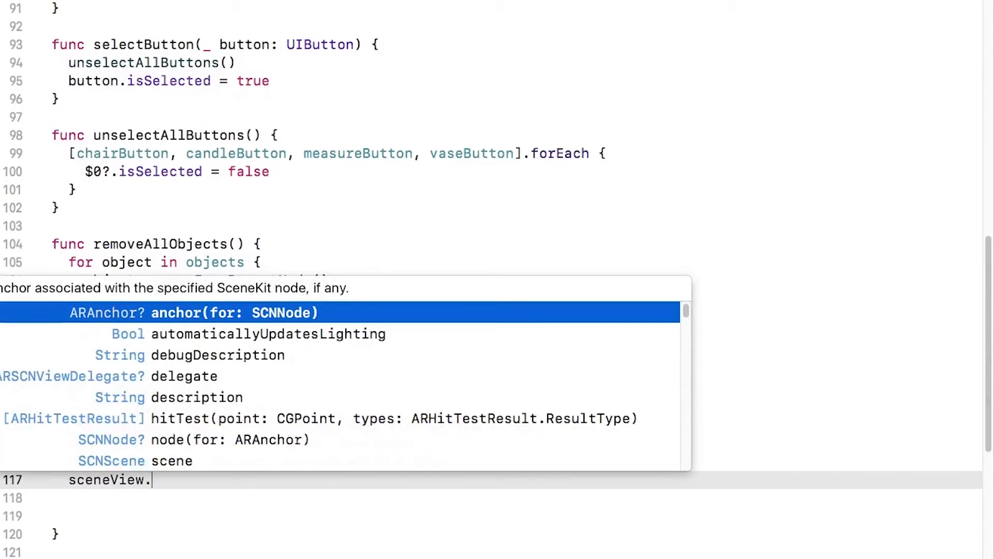
type("session.run(configuration")
left_click(491, 497)
type("#if")
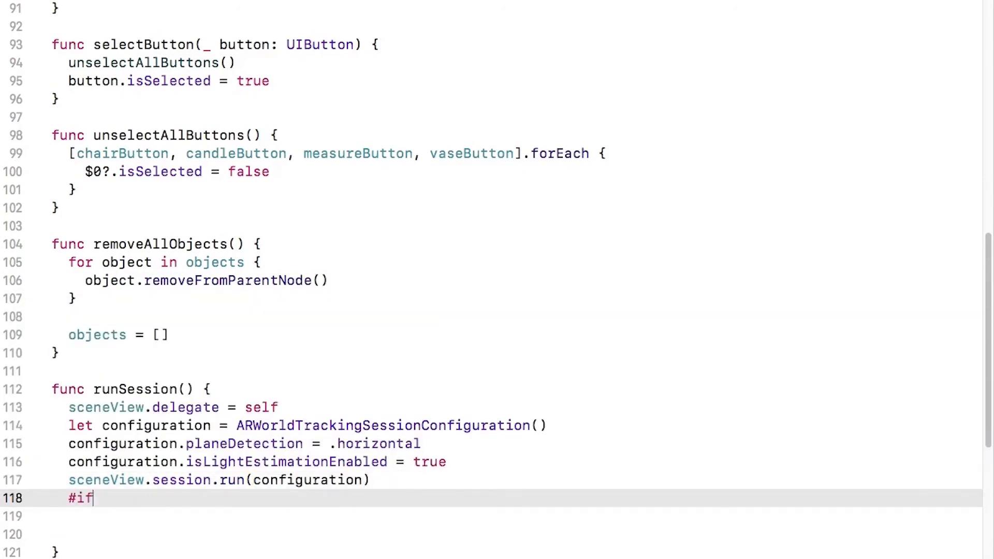
- Add a #if DEBUG / #endif block setting sceneView.debugOptions to showFeaturePoints, and build successfully
type("Debug")
left_click(521, 534)
type("#")
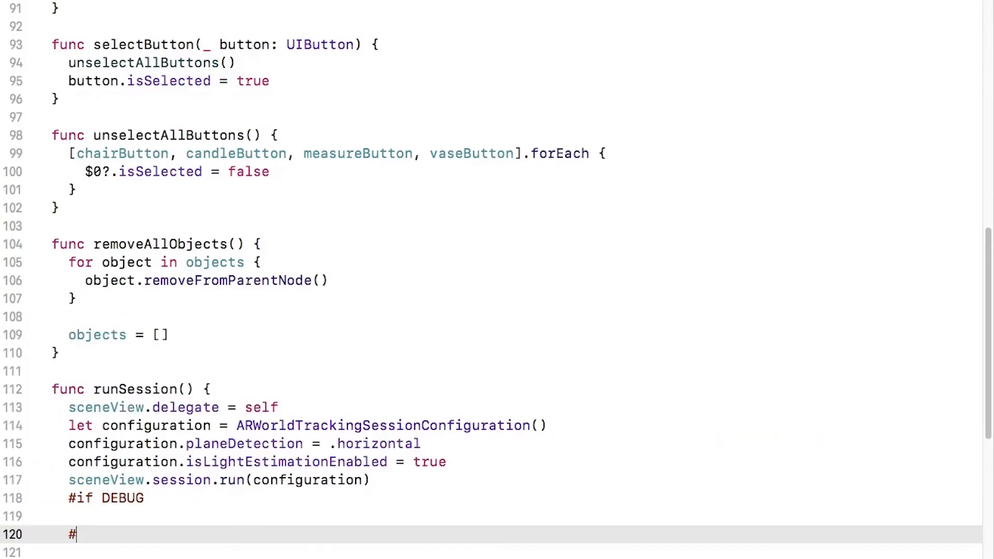
type("endif")
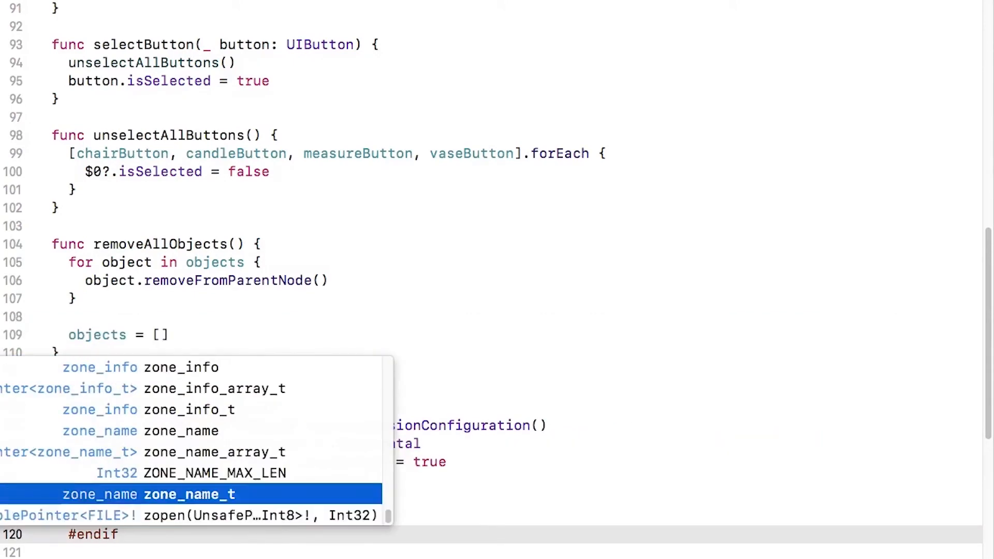
type("sce")
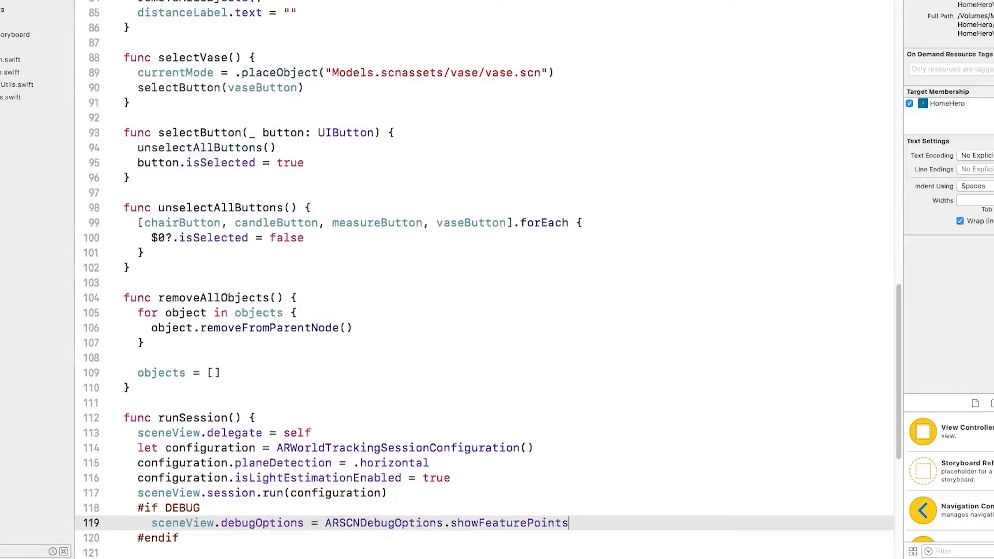
scroll("up", 3)
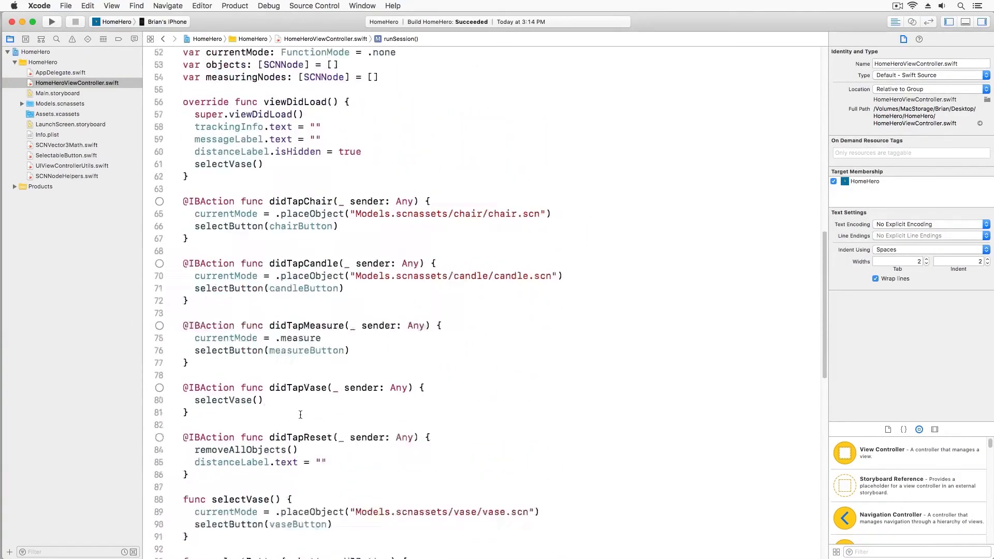
scroll("up", 3)
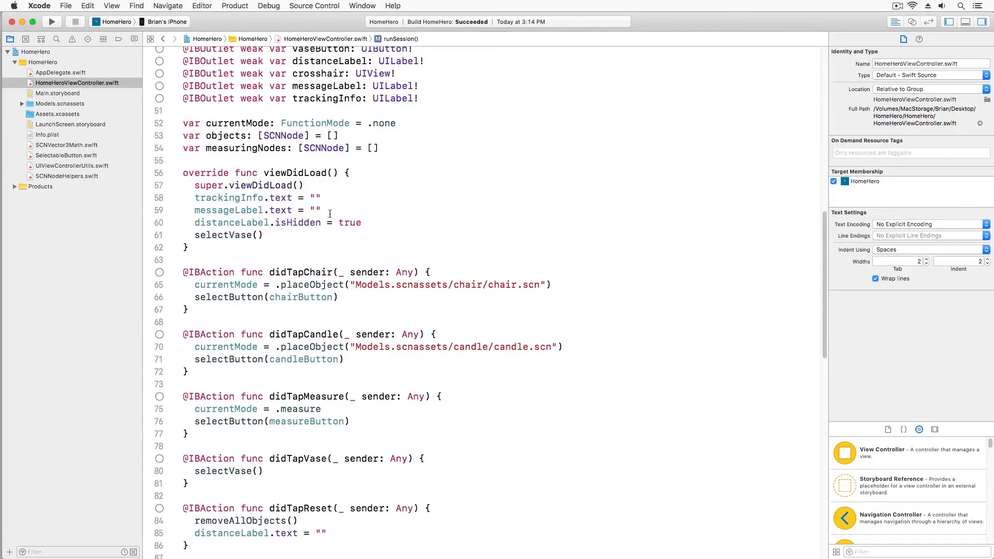